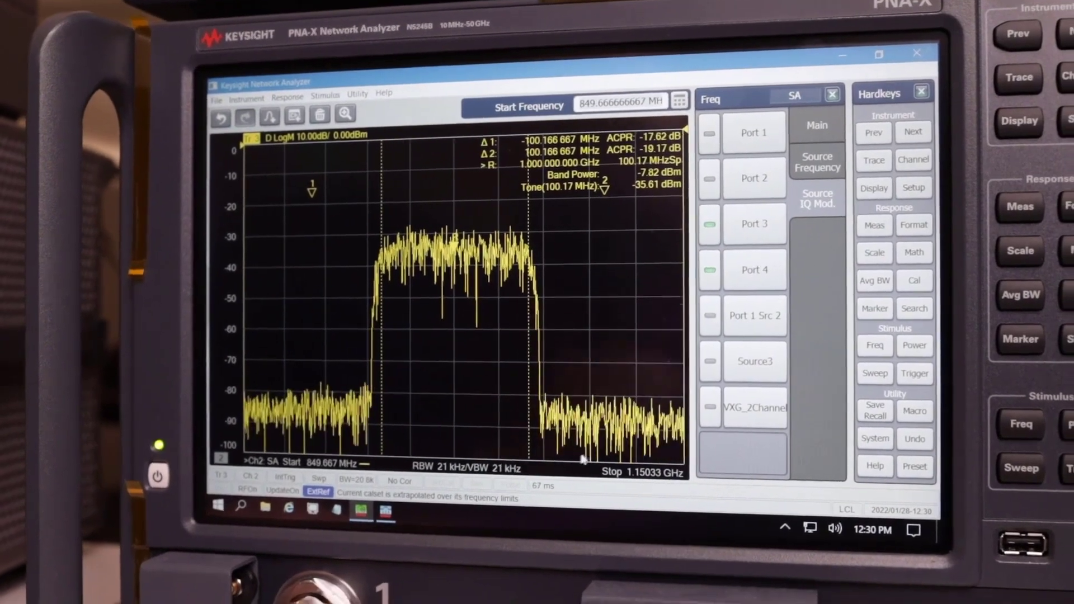
Reach the VSA connection options via the Math hardkey.
left_click(913, 254)
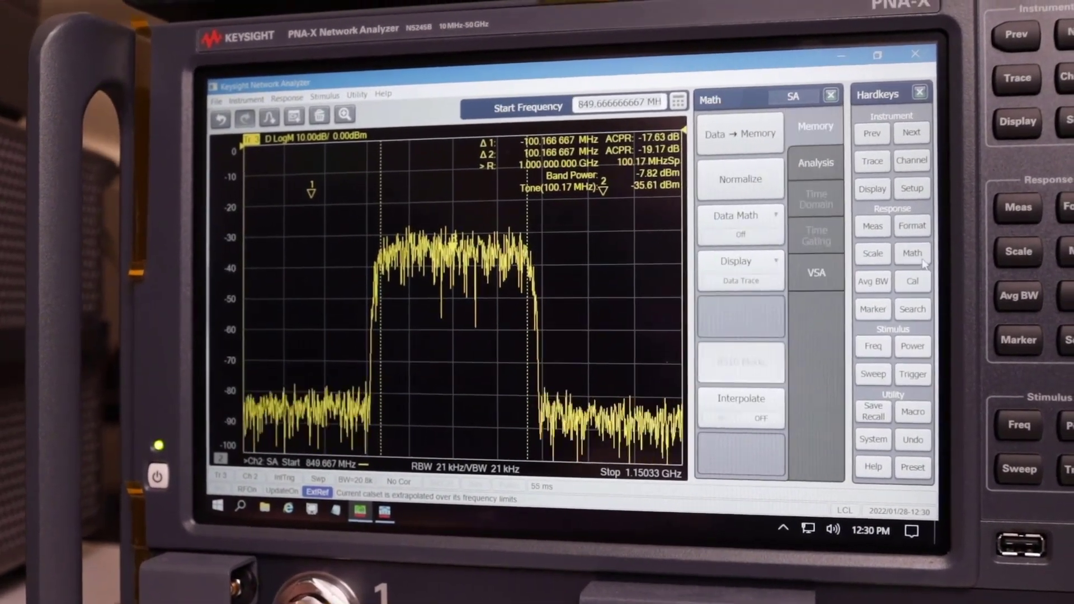
left_click(816, 273)
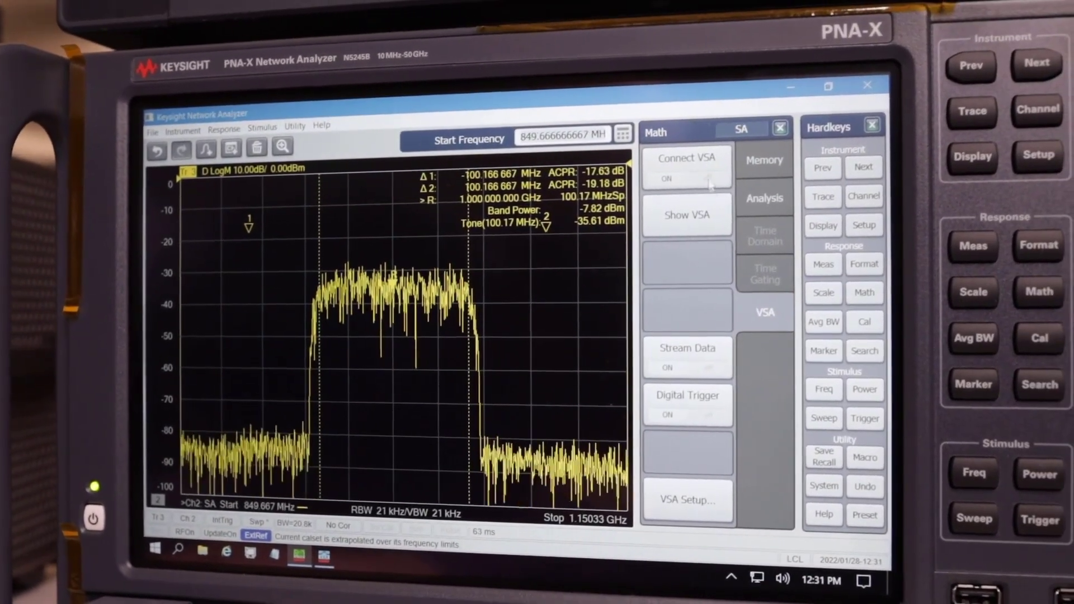